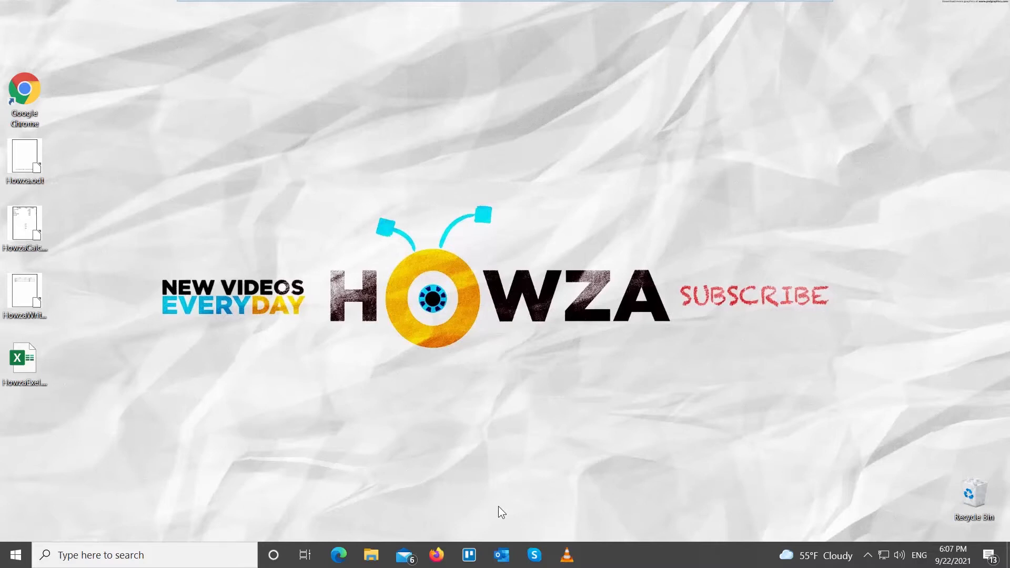
Open Howza.odt from the desktop in LibreOffice Writer
{"action": "double_click", "coordinate": [24, 157]}
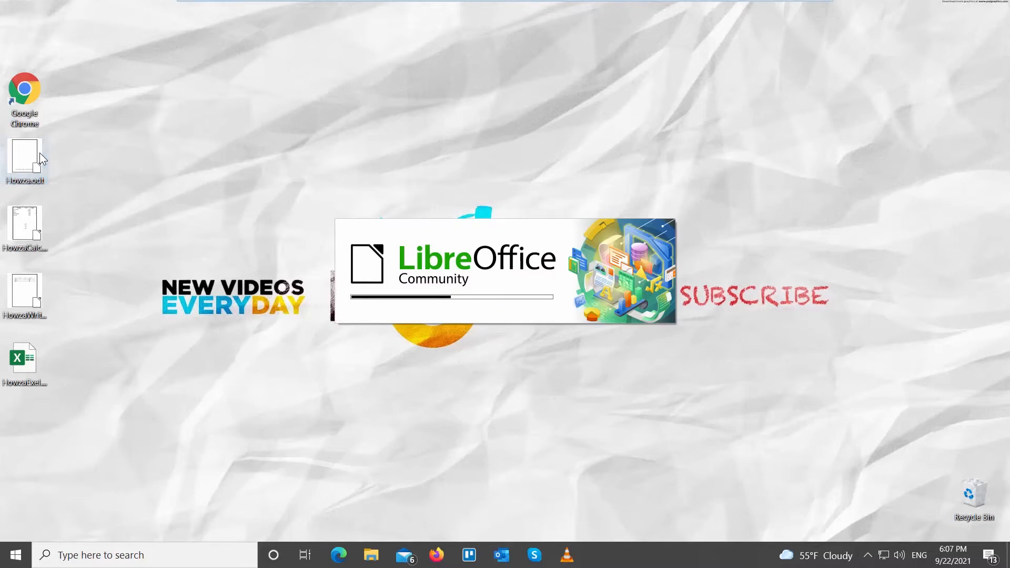
{"action": "double_click", "coordinate": [25, 158]}
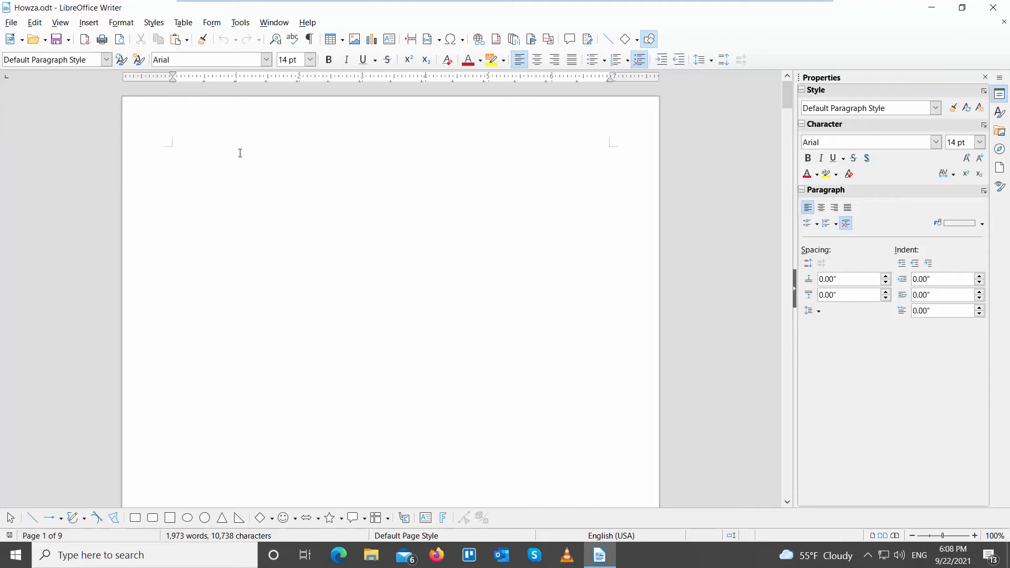
Insert the dt AutoText dummy story paragraph on page one, bringing the count to 2,264 words
{"action": "type", "text": "dt"}
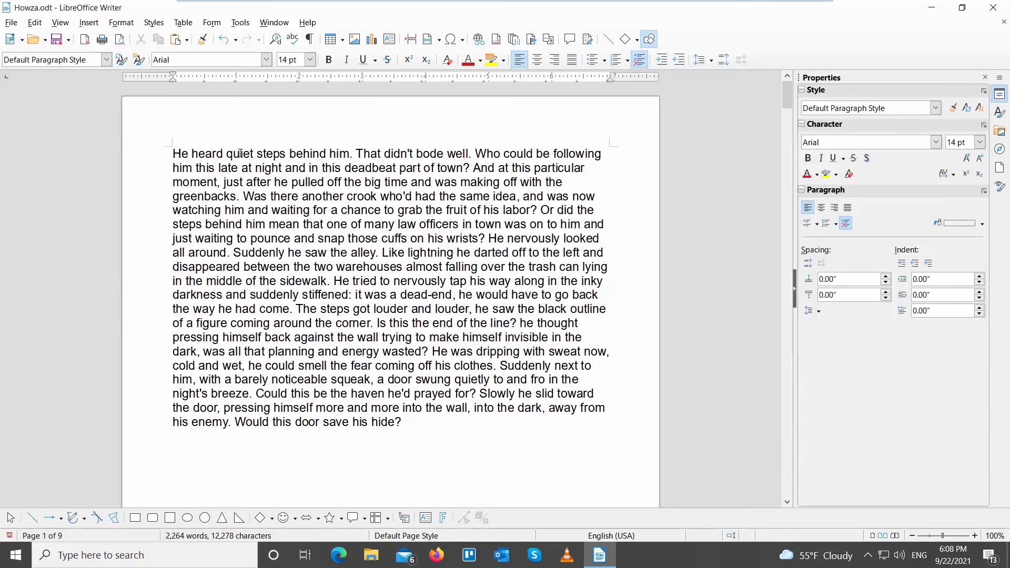
{"action": "scroll", "scroll_direction": "down", "scroll_amount": 3}
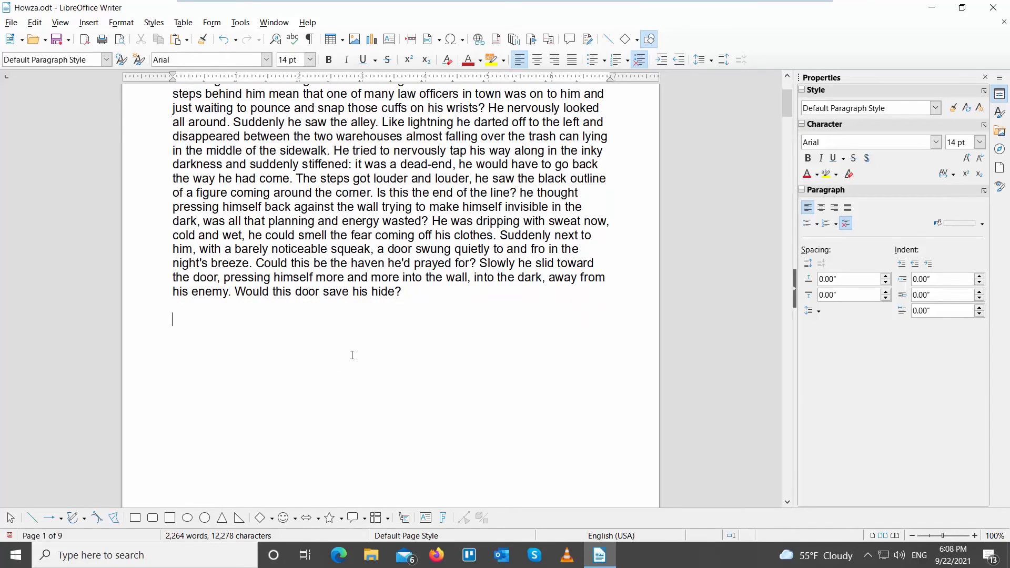
Insert another dt dummy text block, reaching 2,546 words over 10 pages, and select its closing lines
{"action": "type", "text": "dt"}
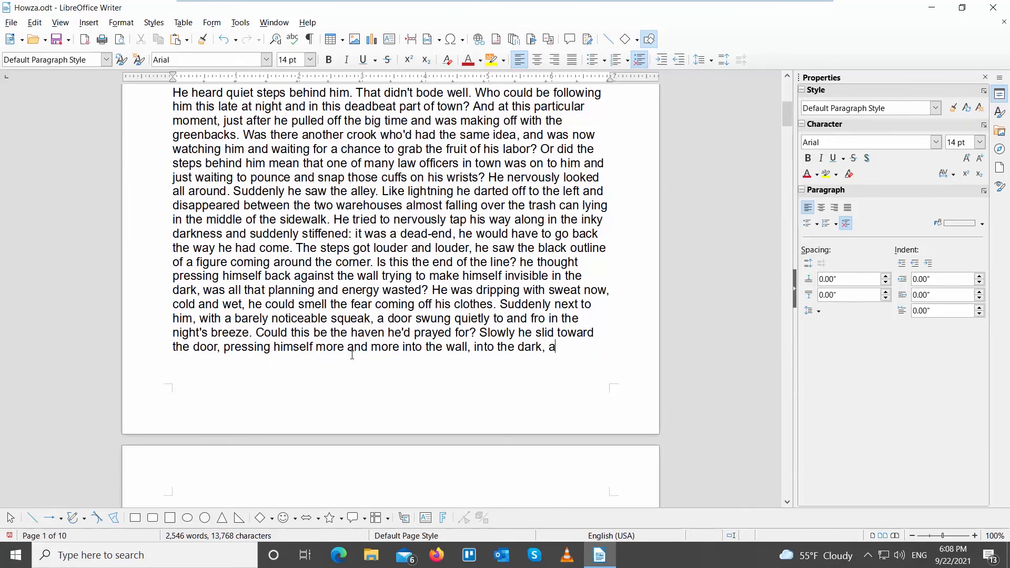
{"action": "left_click_drag", "start_coordinate": [307, 276], "coordinate": [555, 347]}
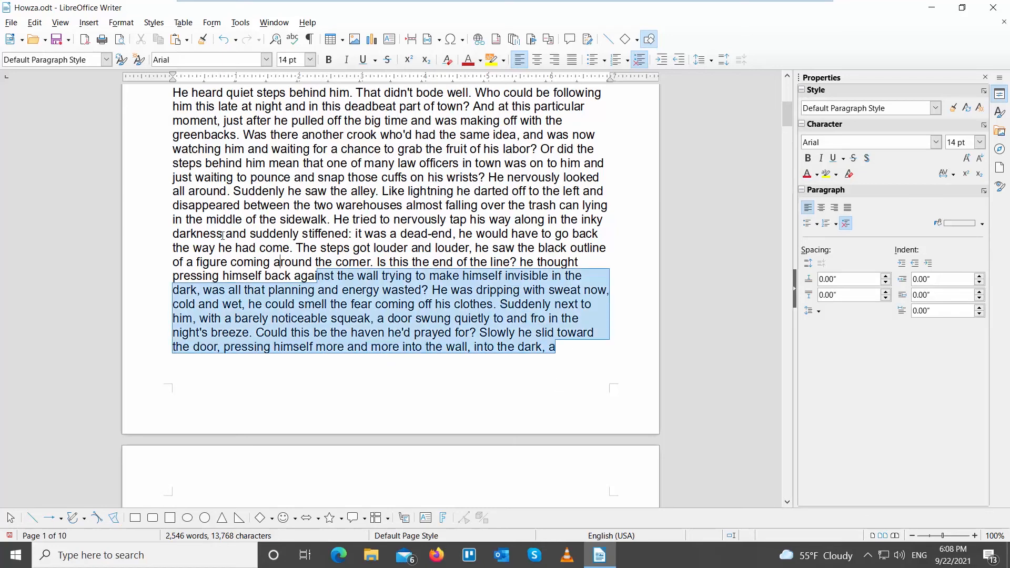